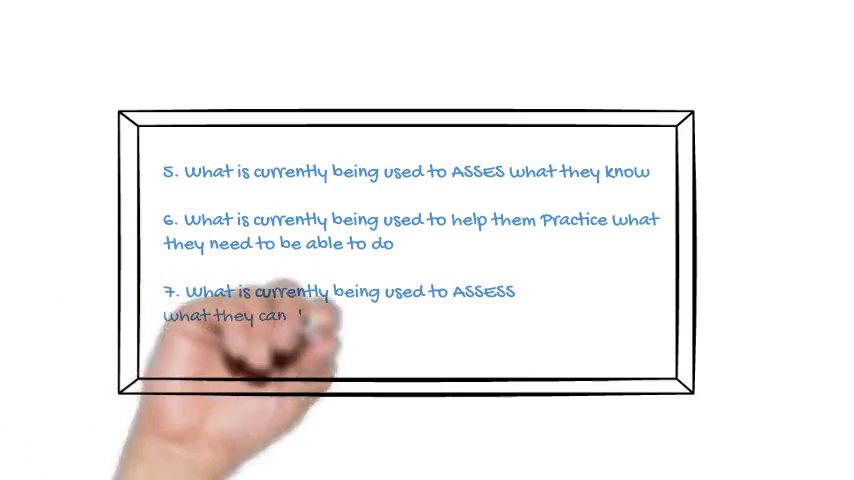
pyautogui.write('do when they leave the class')
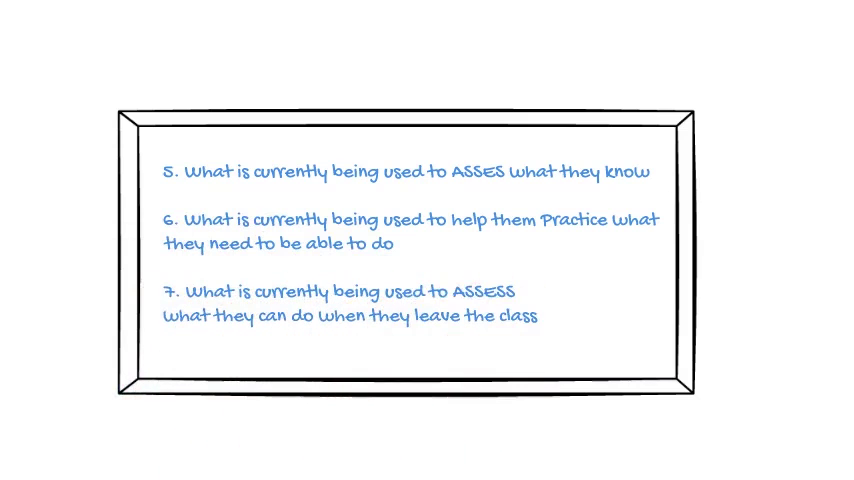